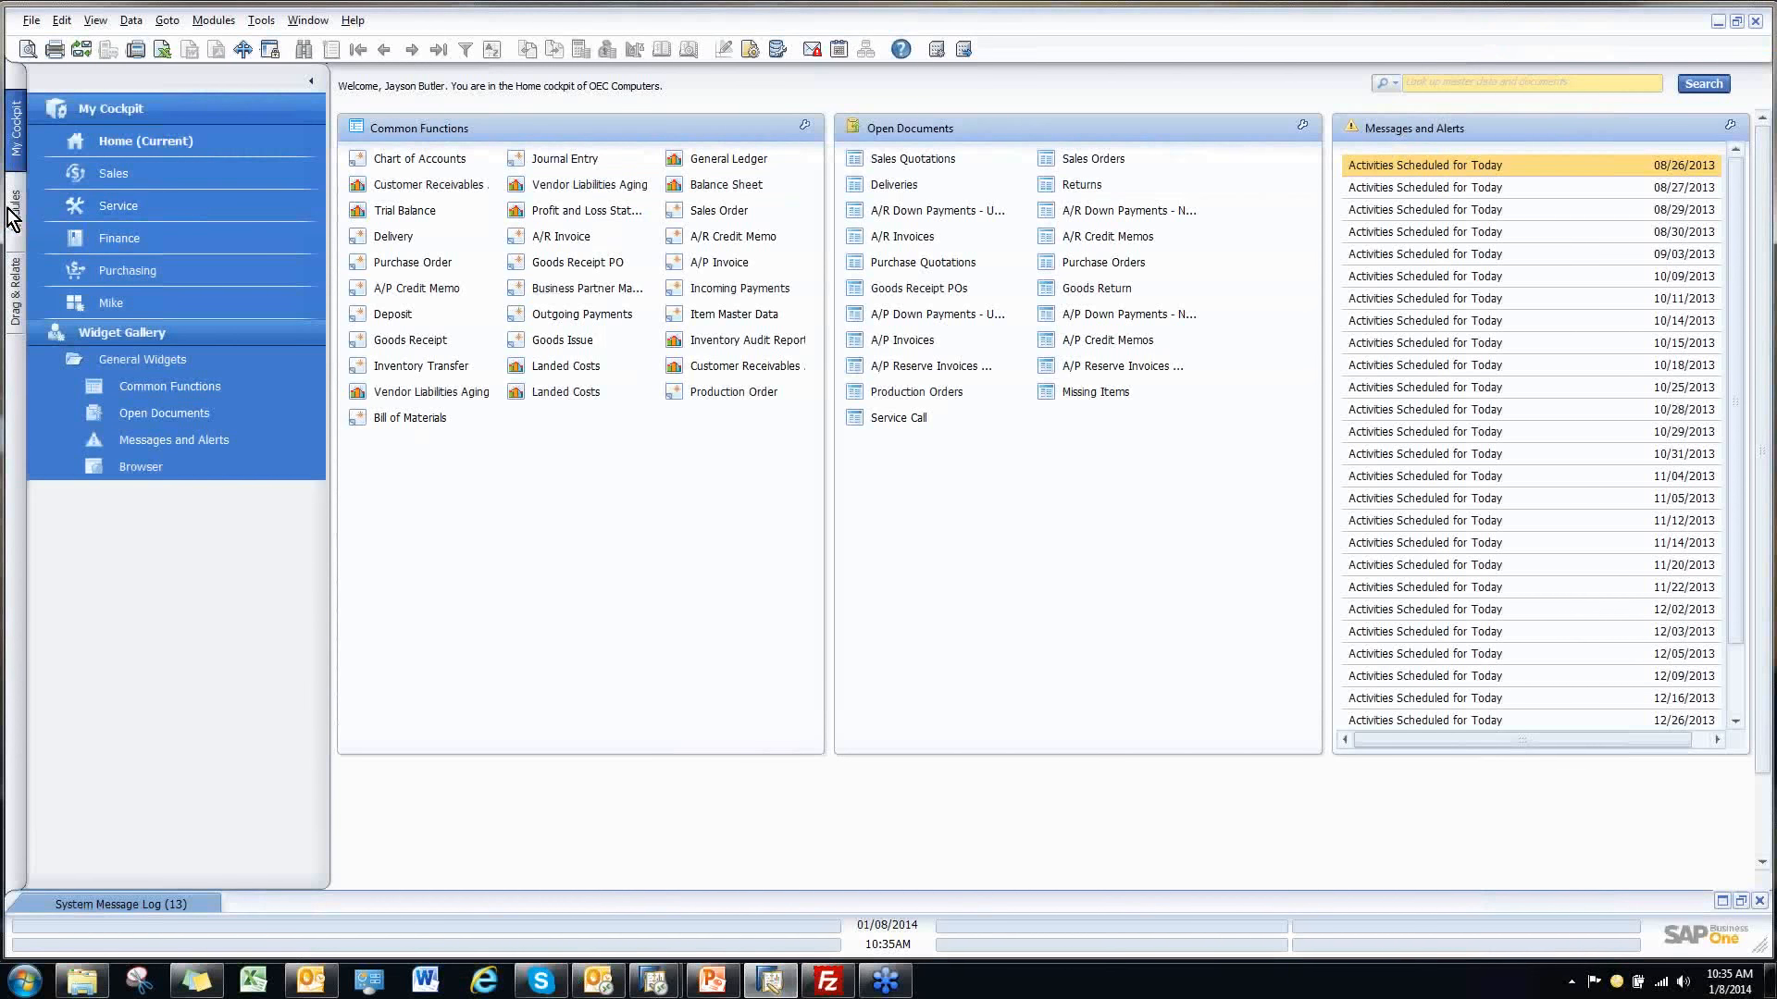
# Expand the Administration module in the Modules menu to reveal System Initialization
pyautogui.click(14, 204)
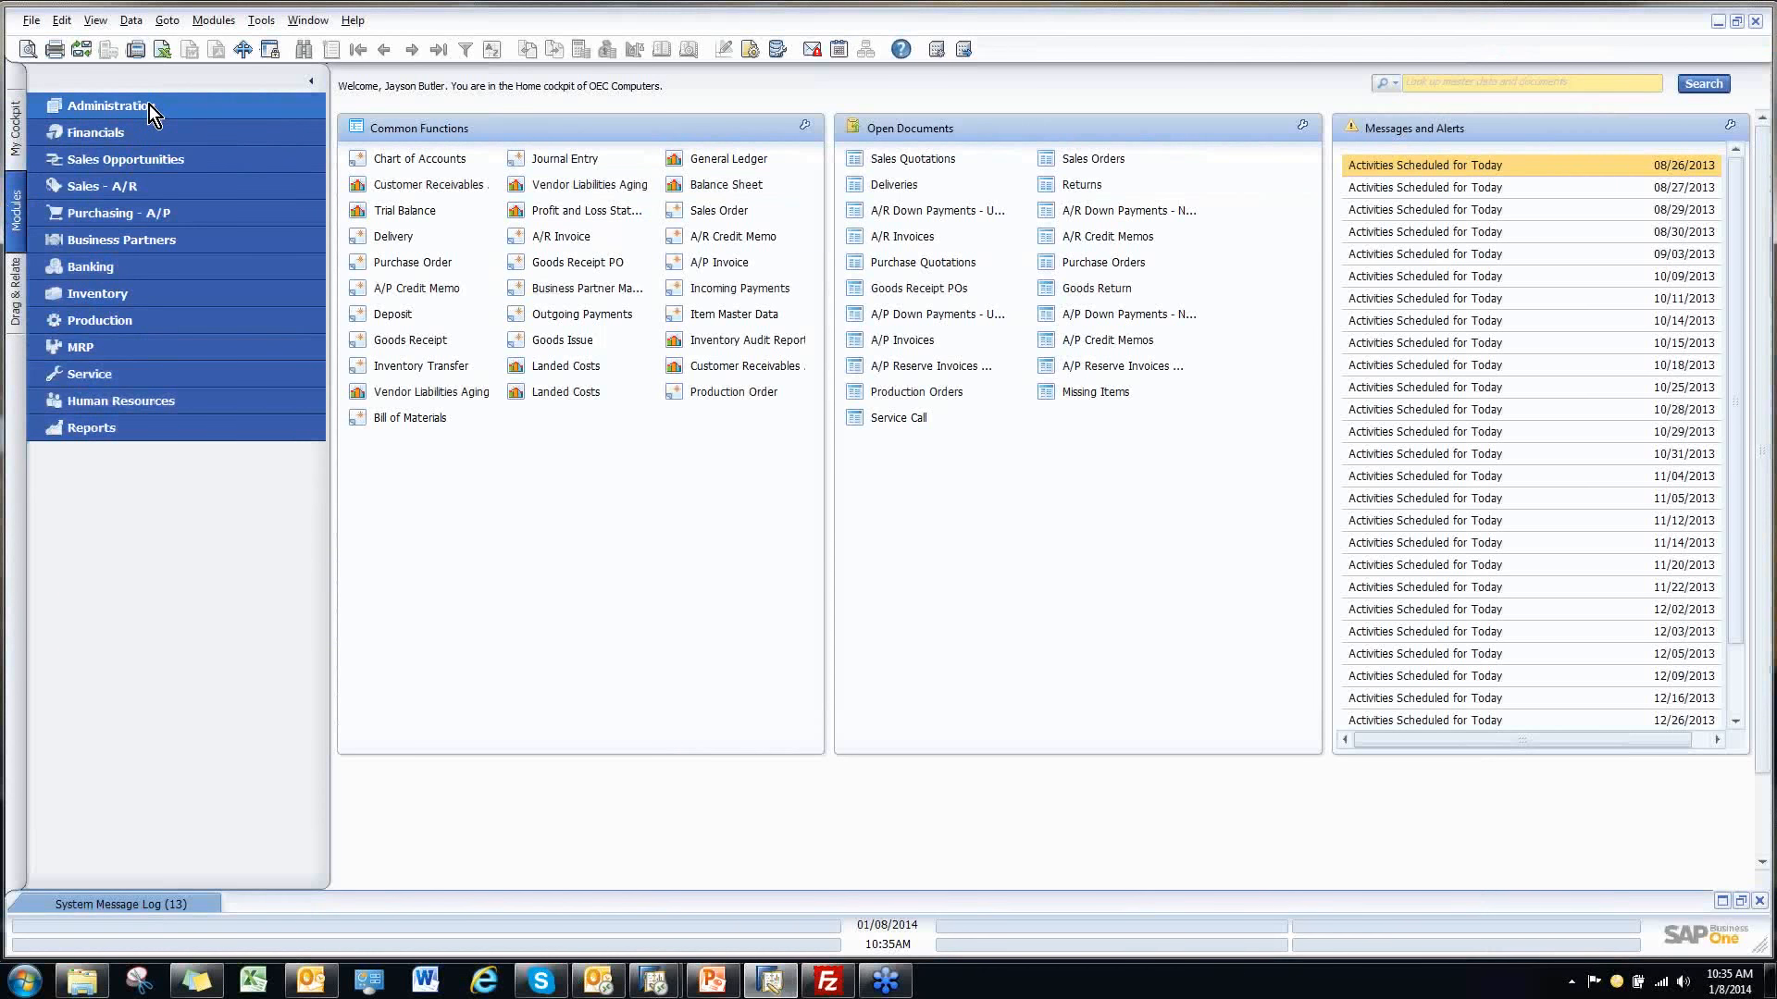
pyautogui.click(109, 105)
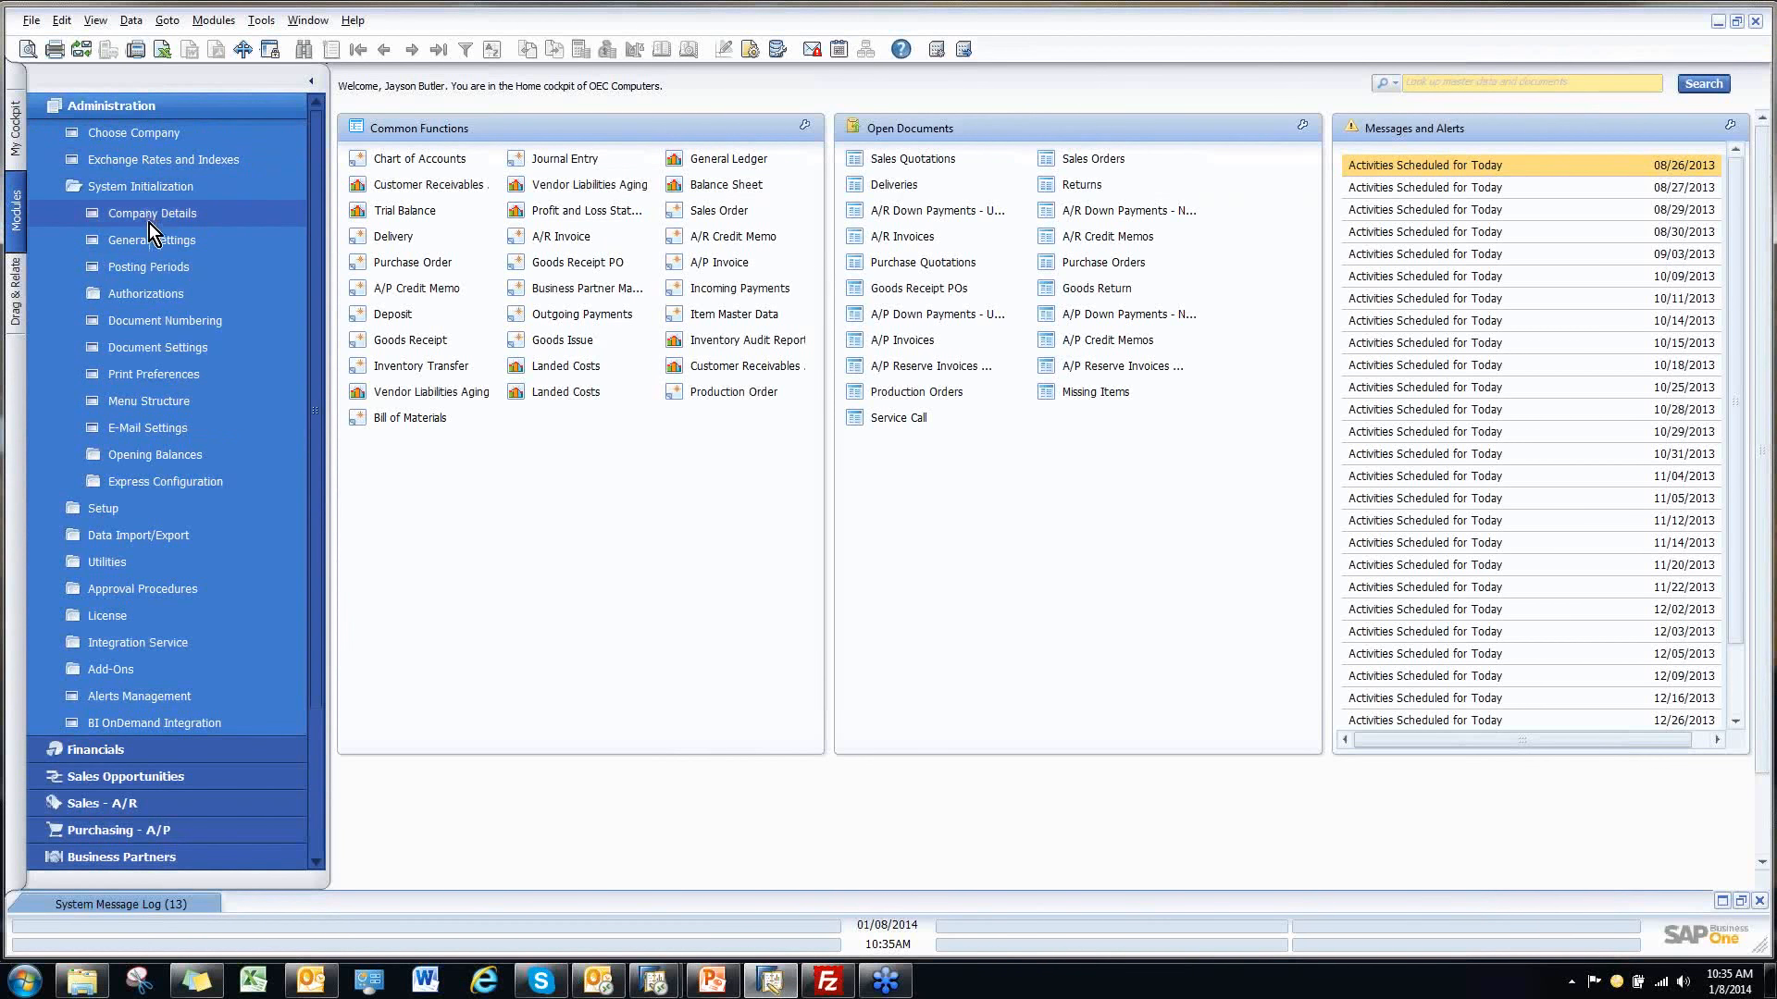
# Bring up the Posting Periods list and scroll down to the 2014 periods
pyautogui.click(148, 266)
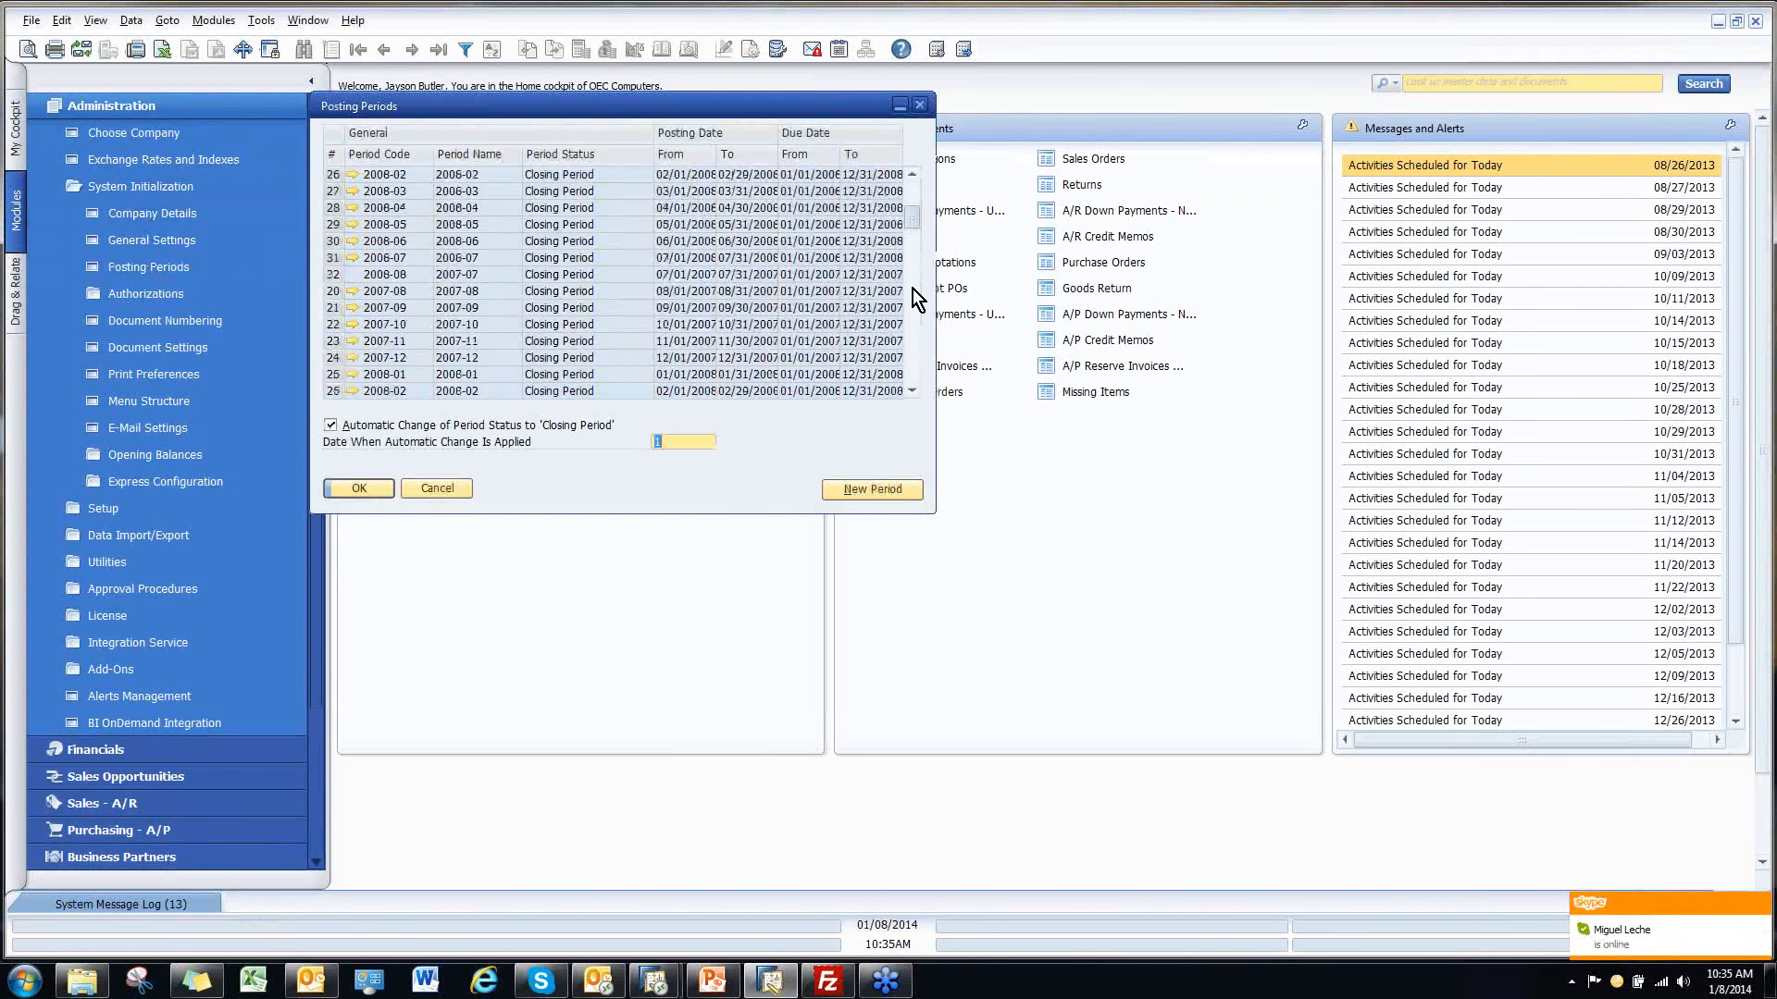
pyautogui.scroll(-3)
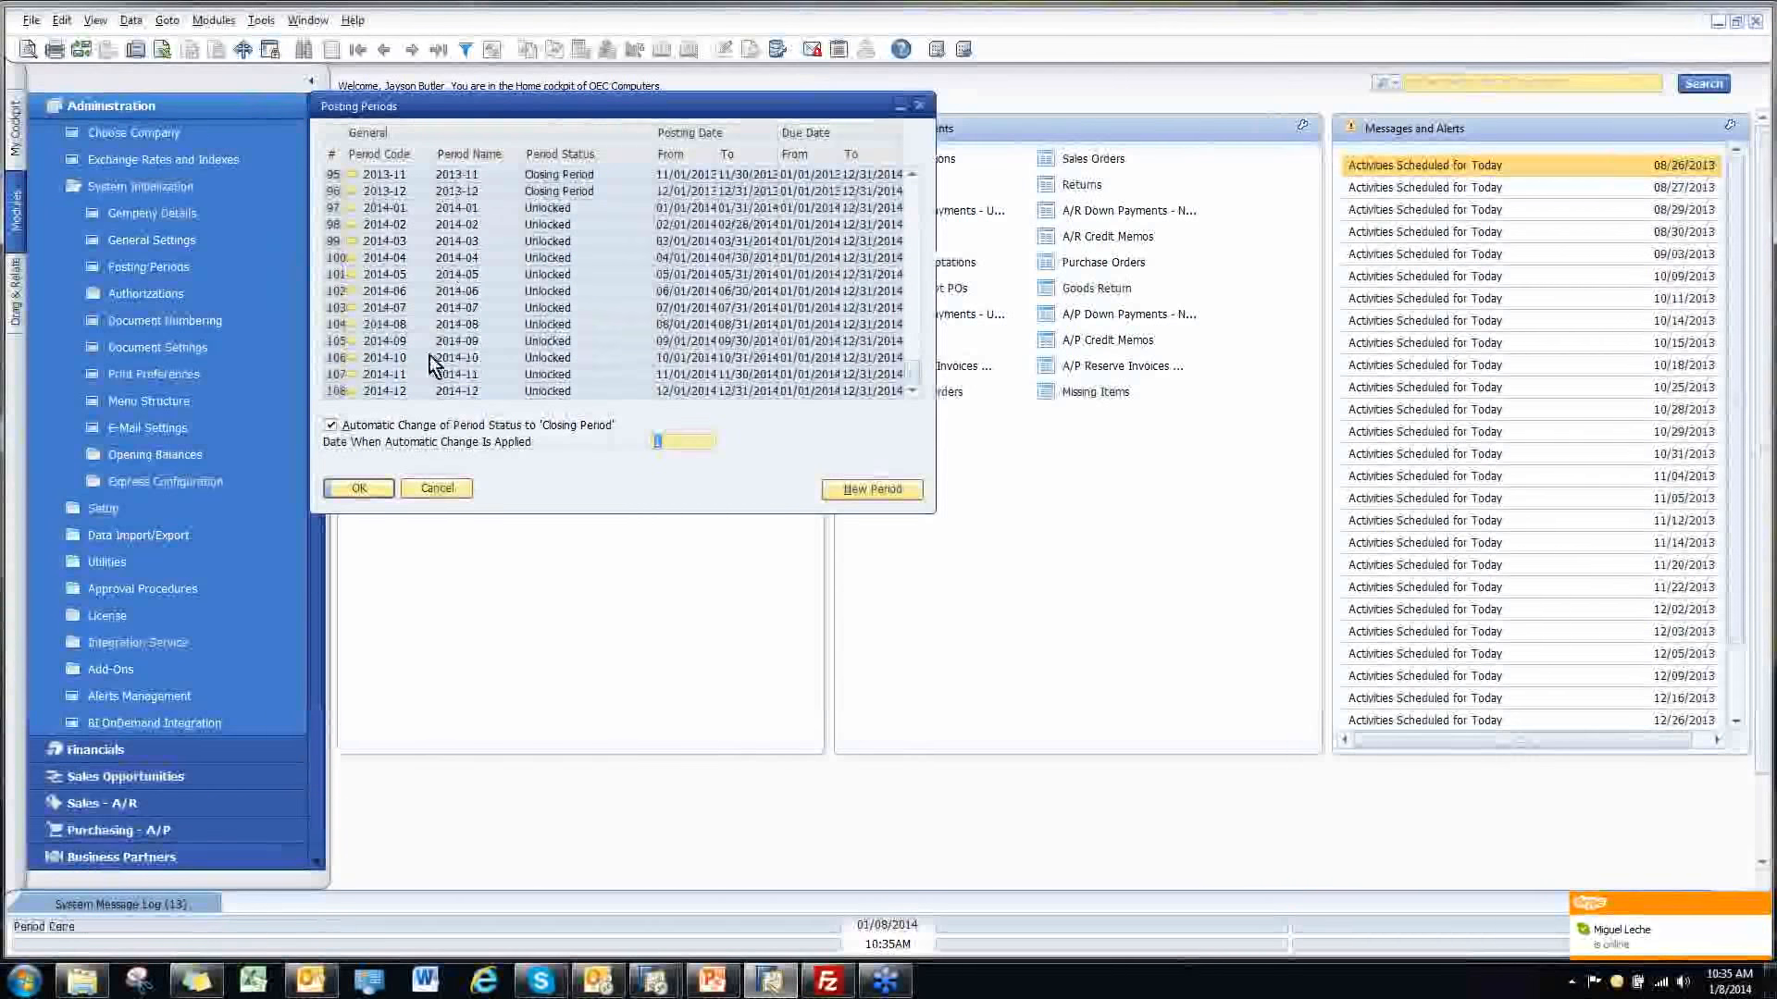
pyautogui.moveTo(512, 392)
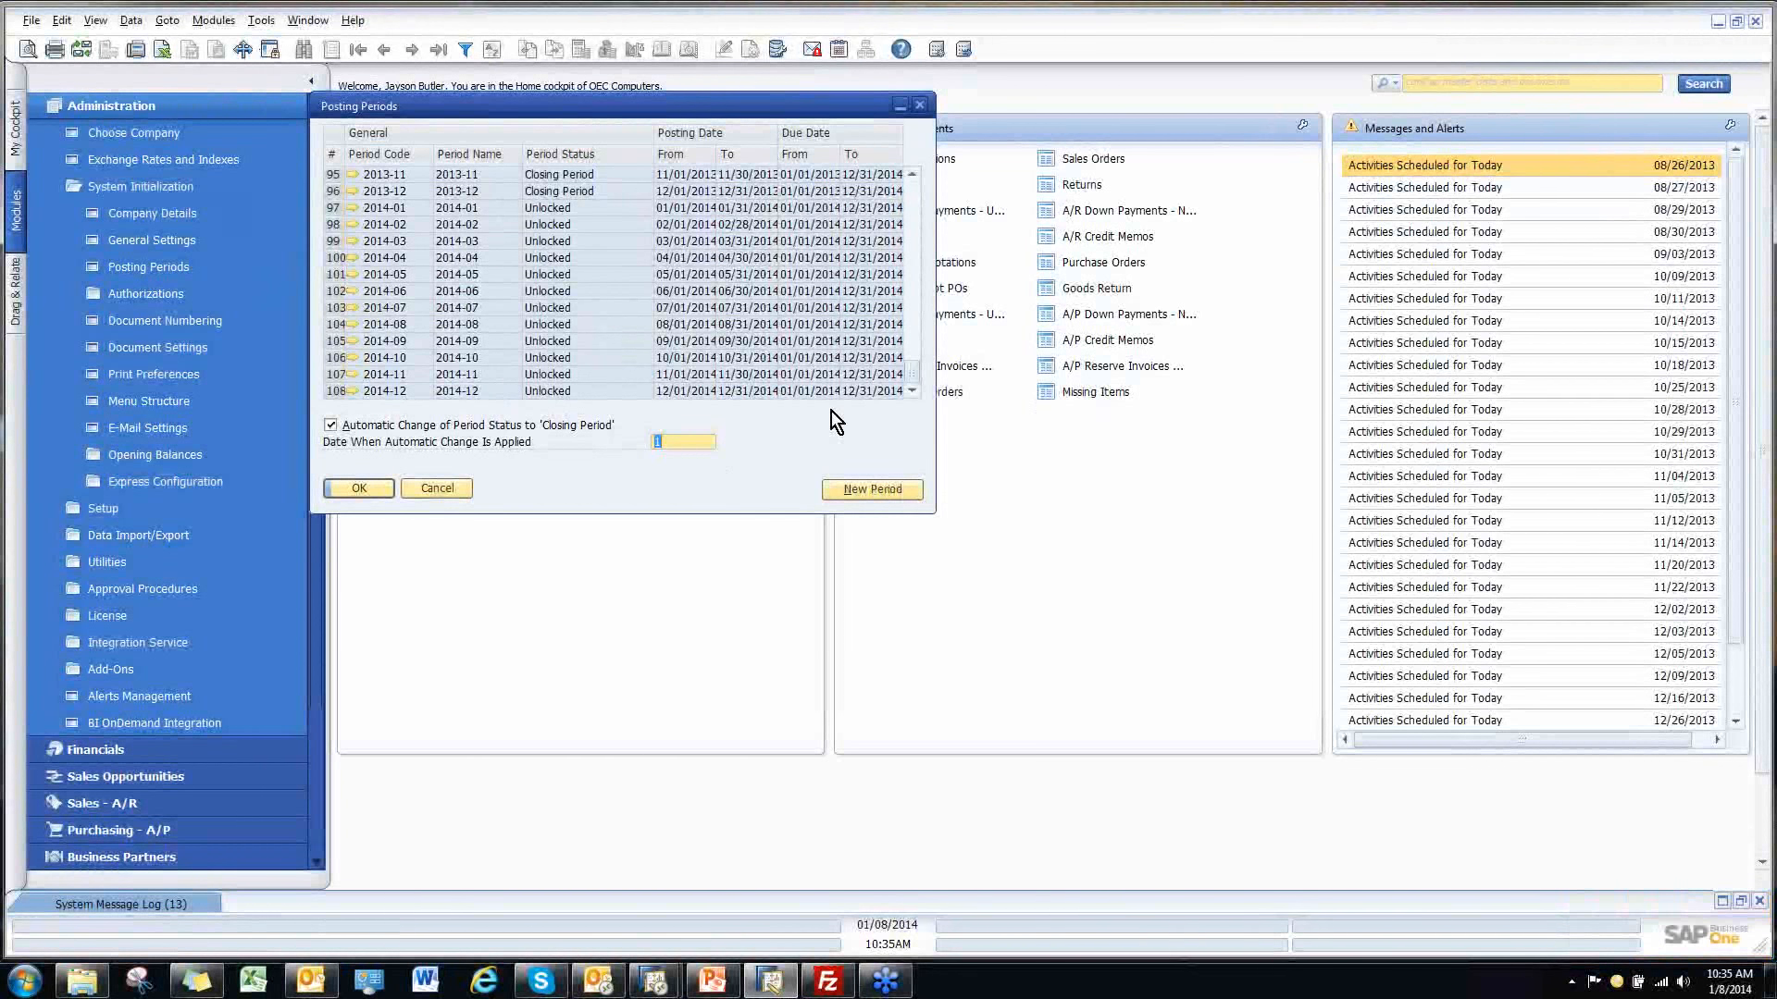
pyautogui.moveTo(836, 437)
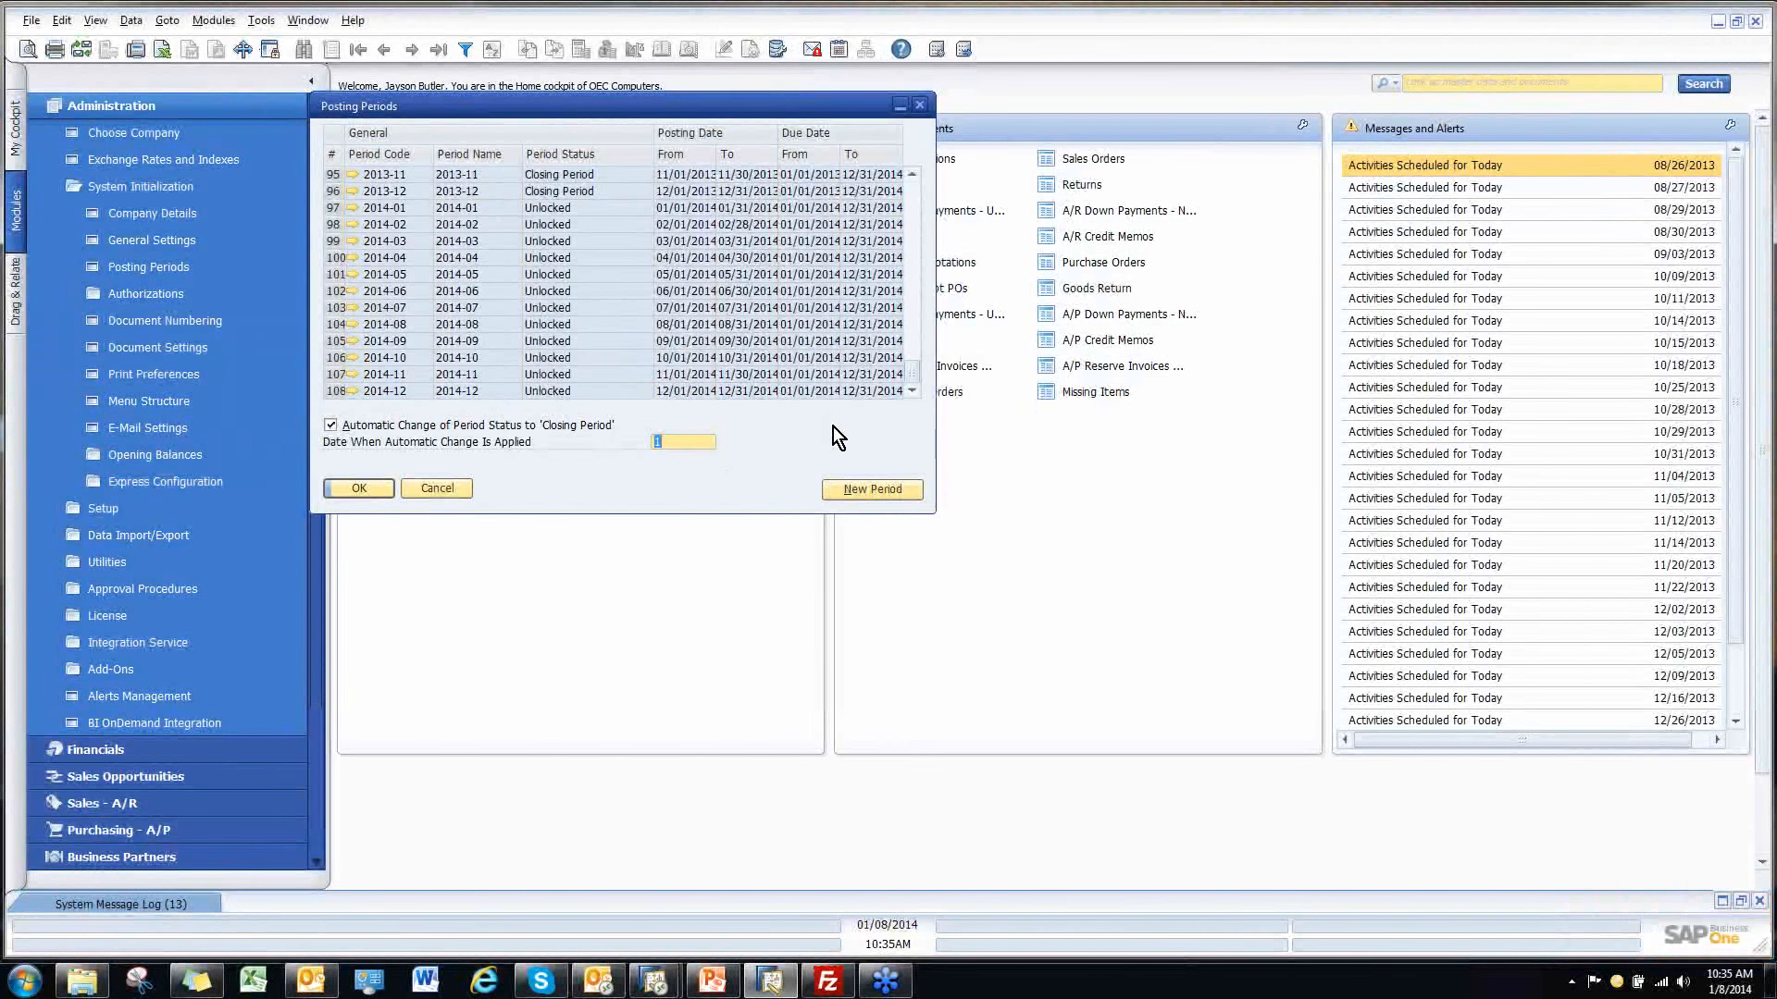
pyautogui.moveTo(400, 208)
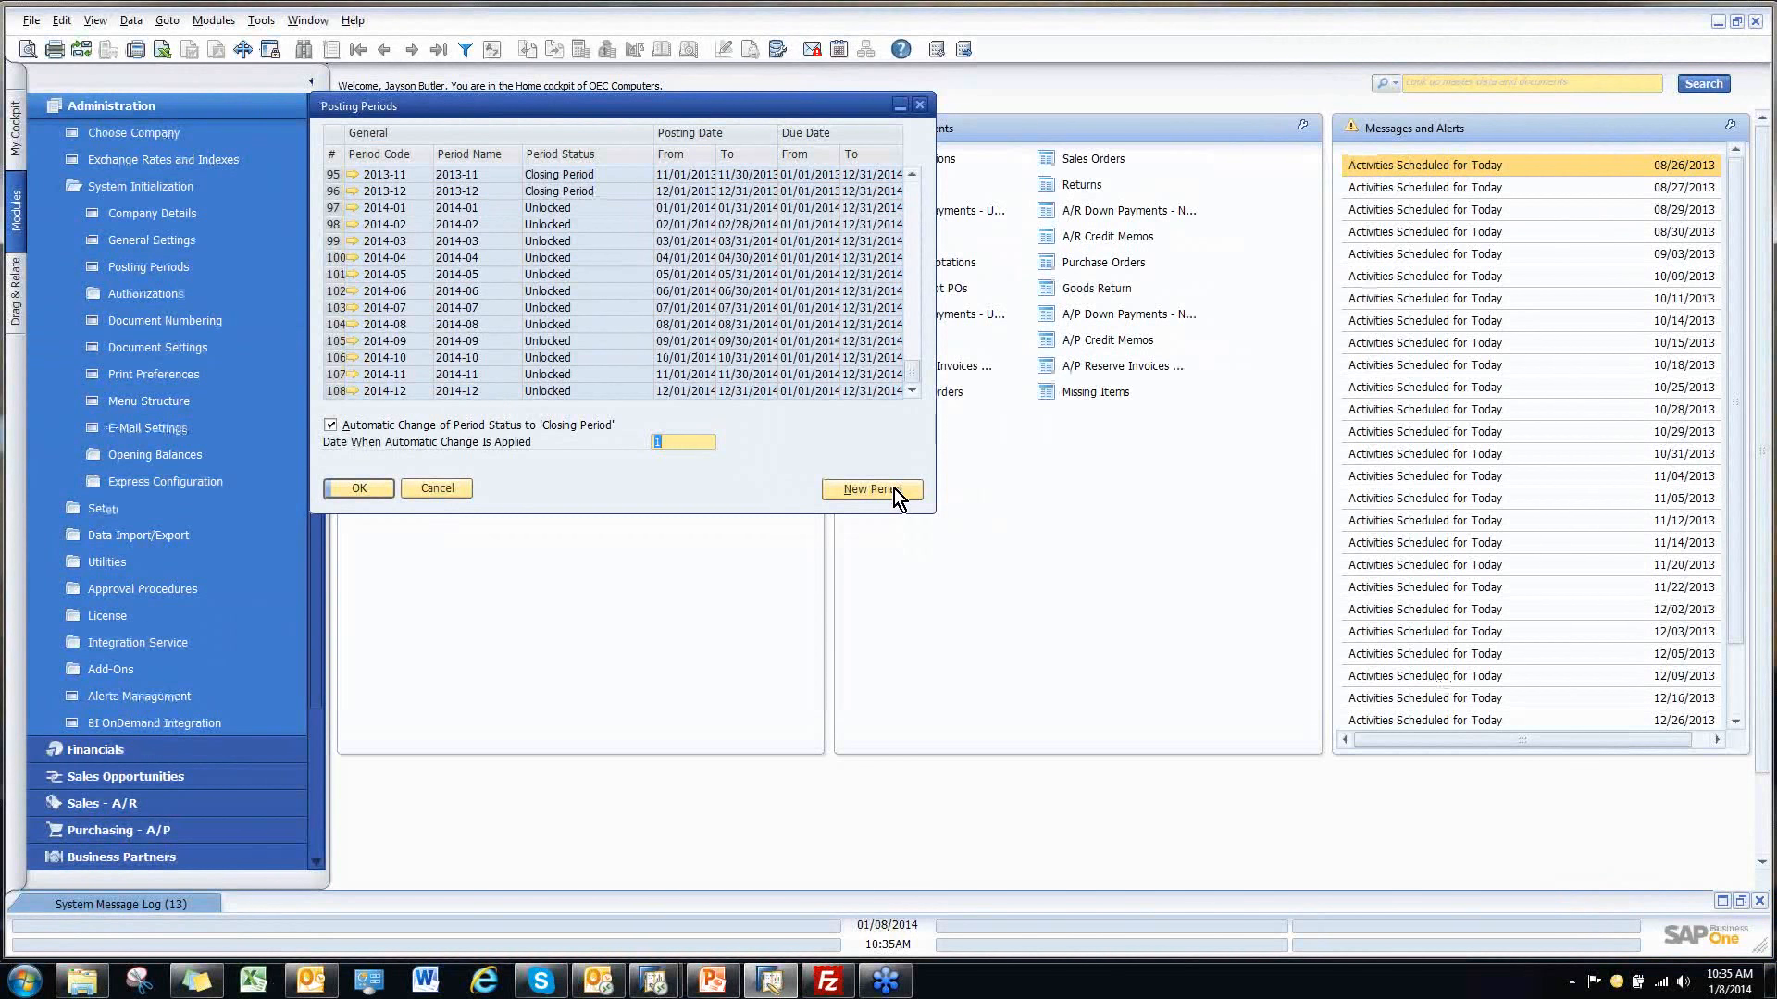
# Create a new posting period prefilled with fiscal year 2015 dates
pyautogui.click(868, 489)
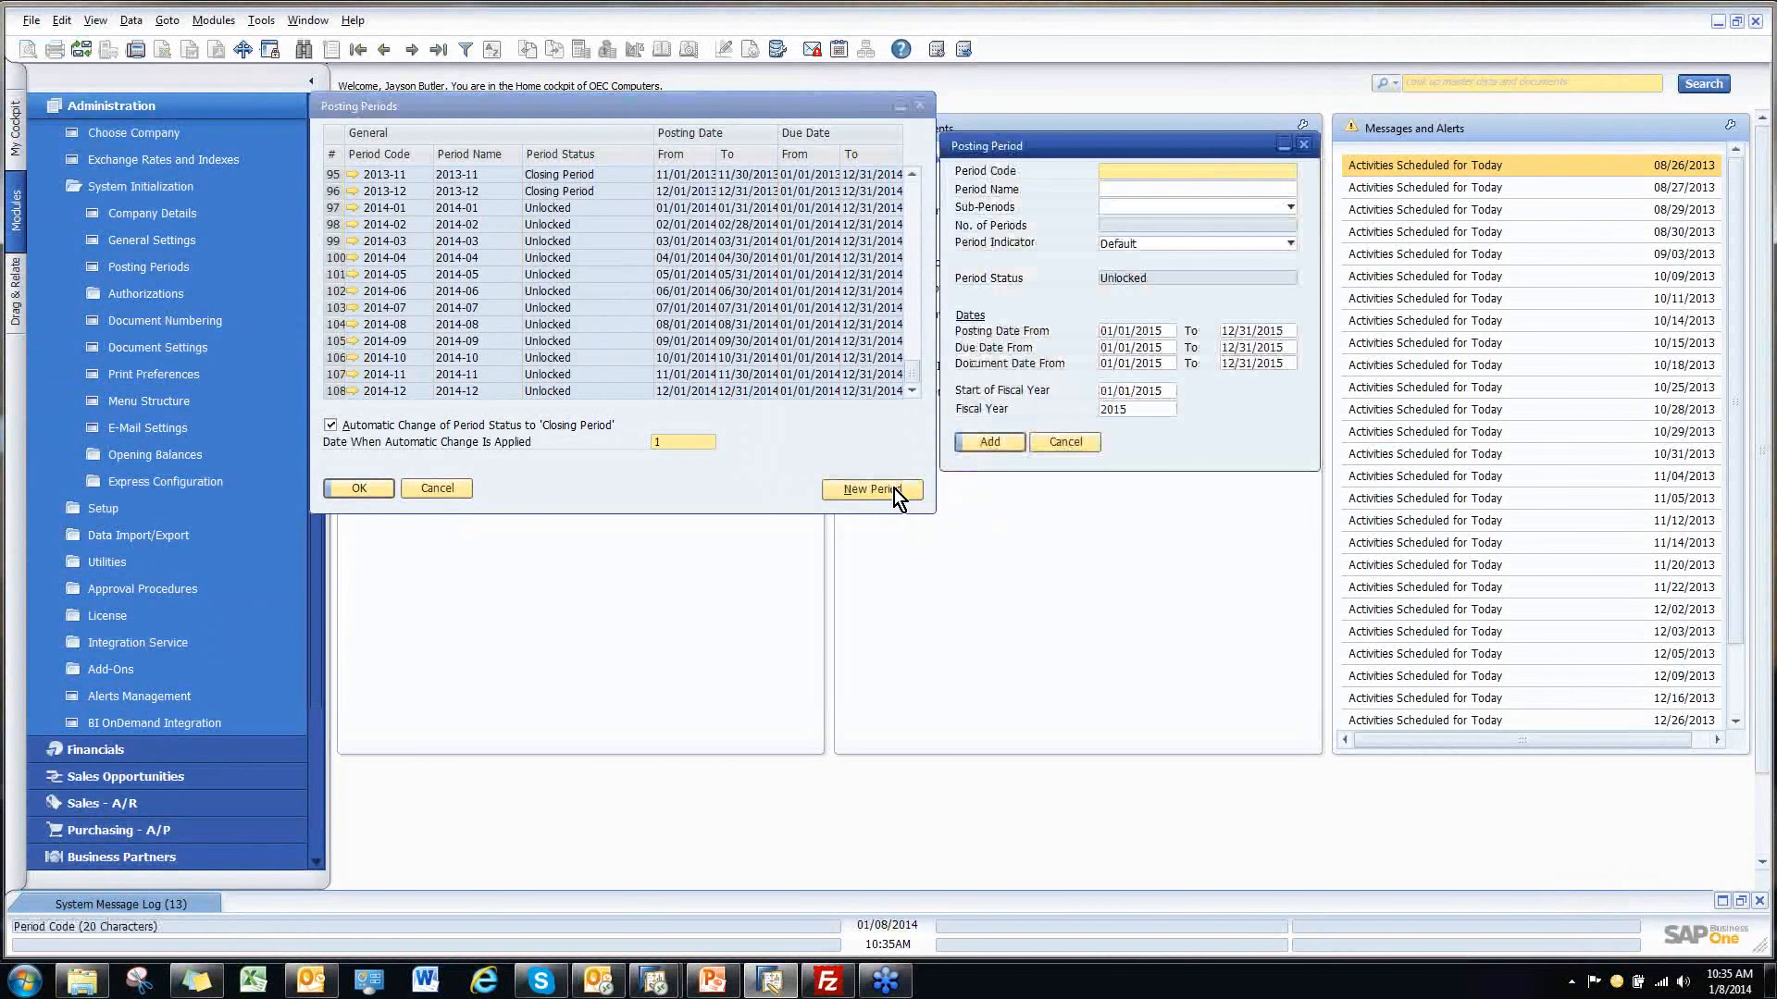
pyautogui.moveTo(363, 160)
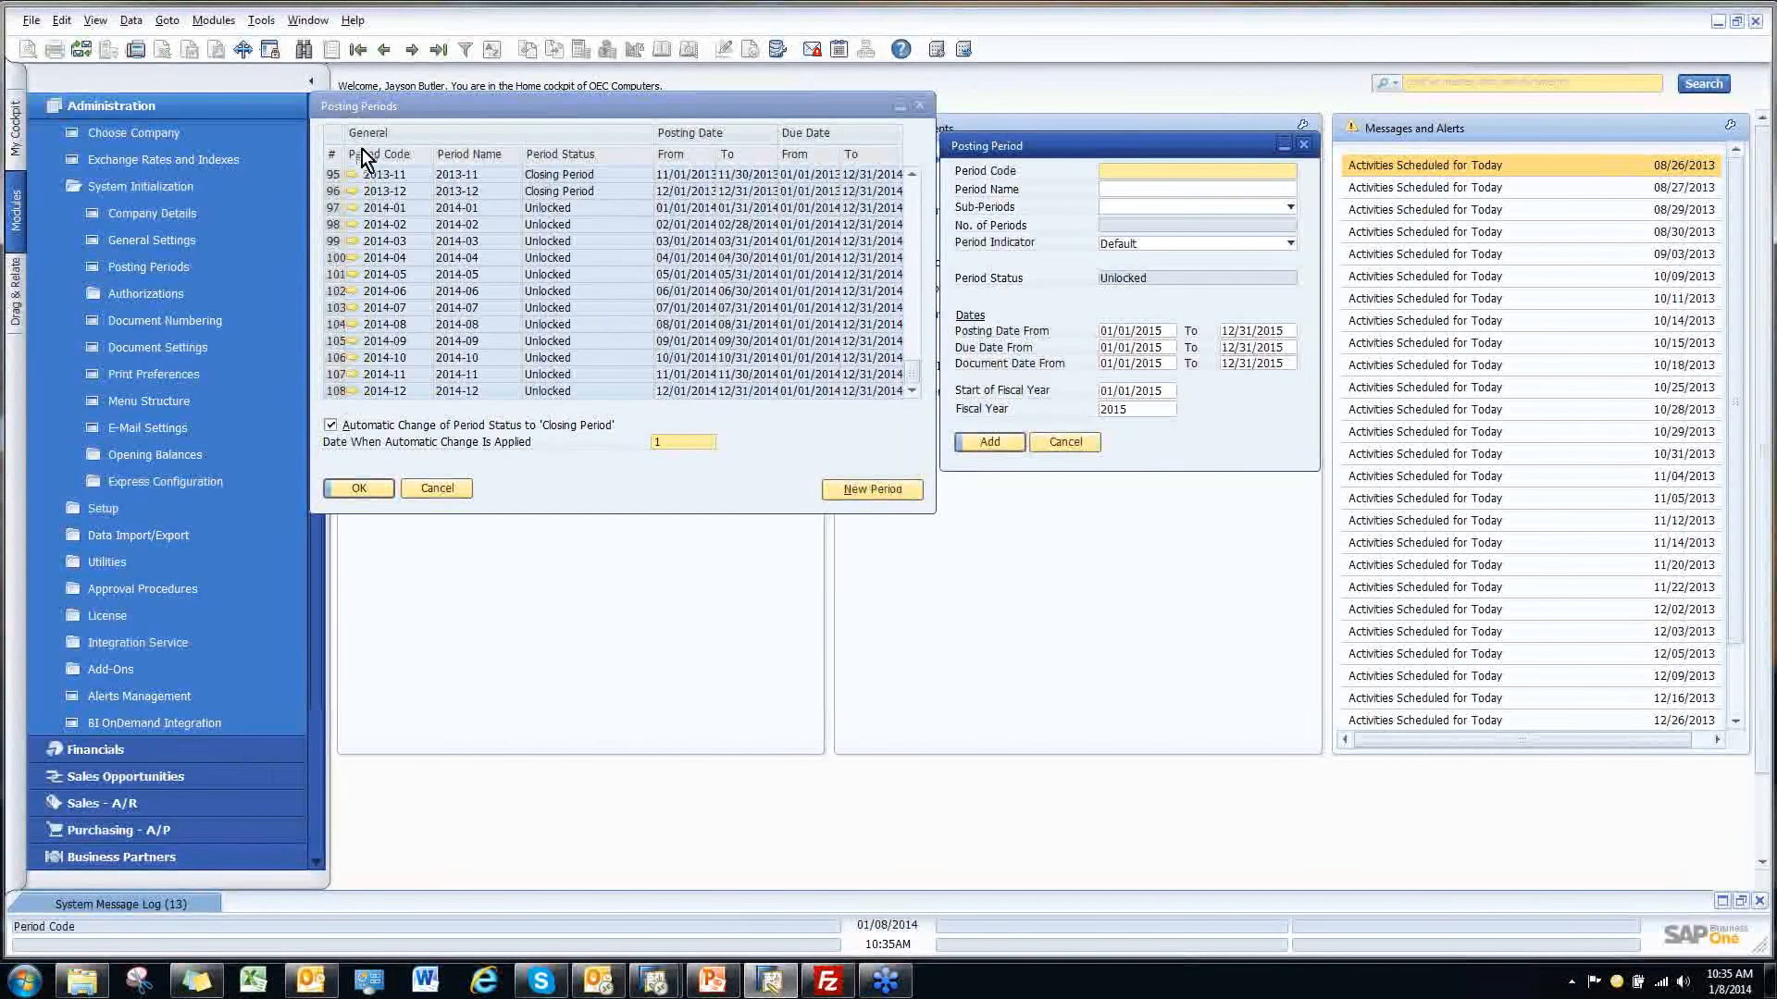
pyautogui.moveTo(141, 185)
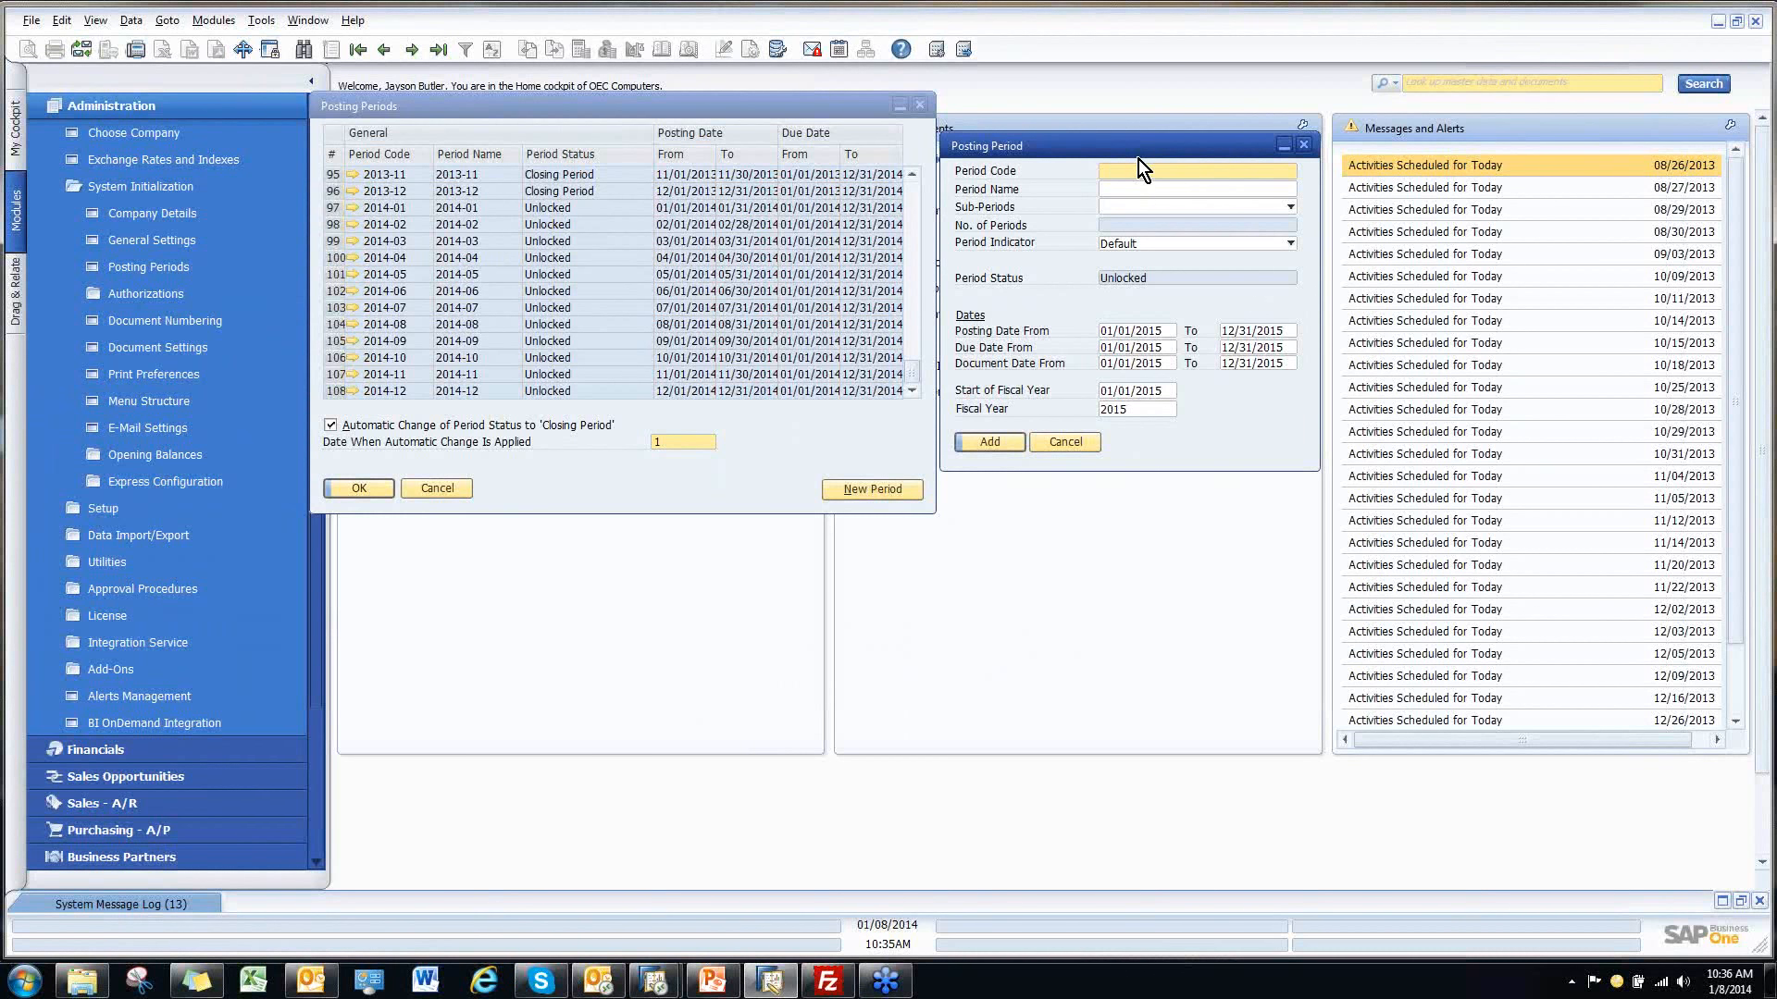
# Enter 2015 as the period code, with the period name filling as 2015
pyautogui.write('2015')
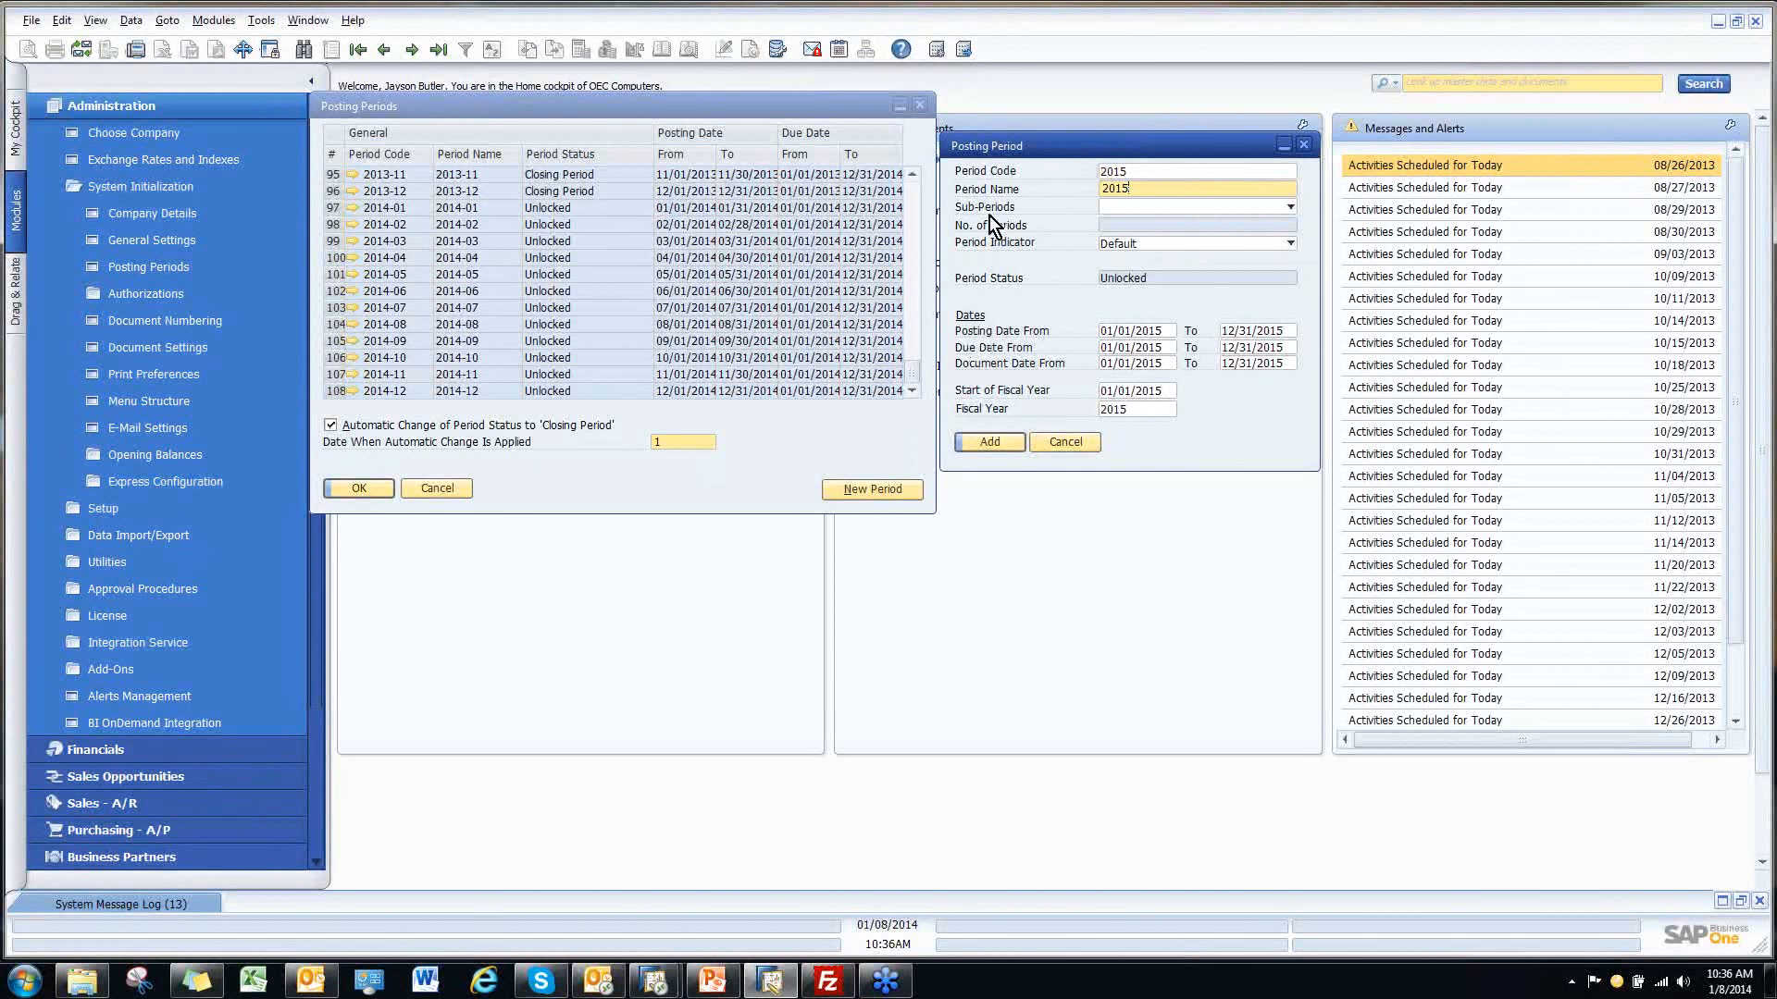
pyautogui.moveTo(1092, 259)
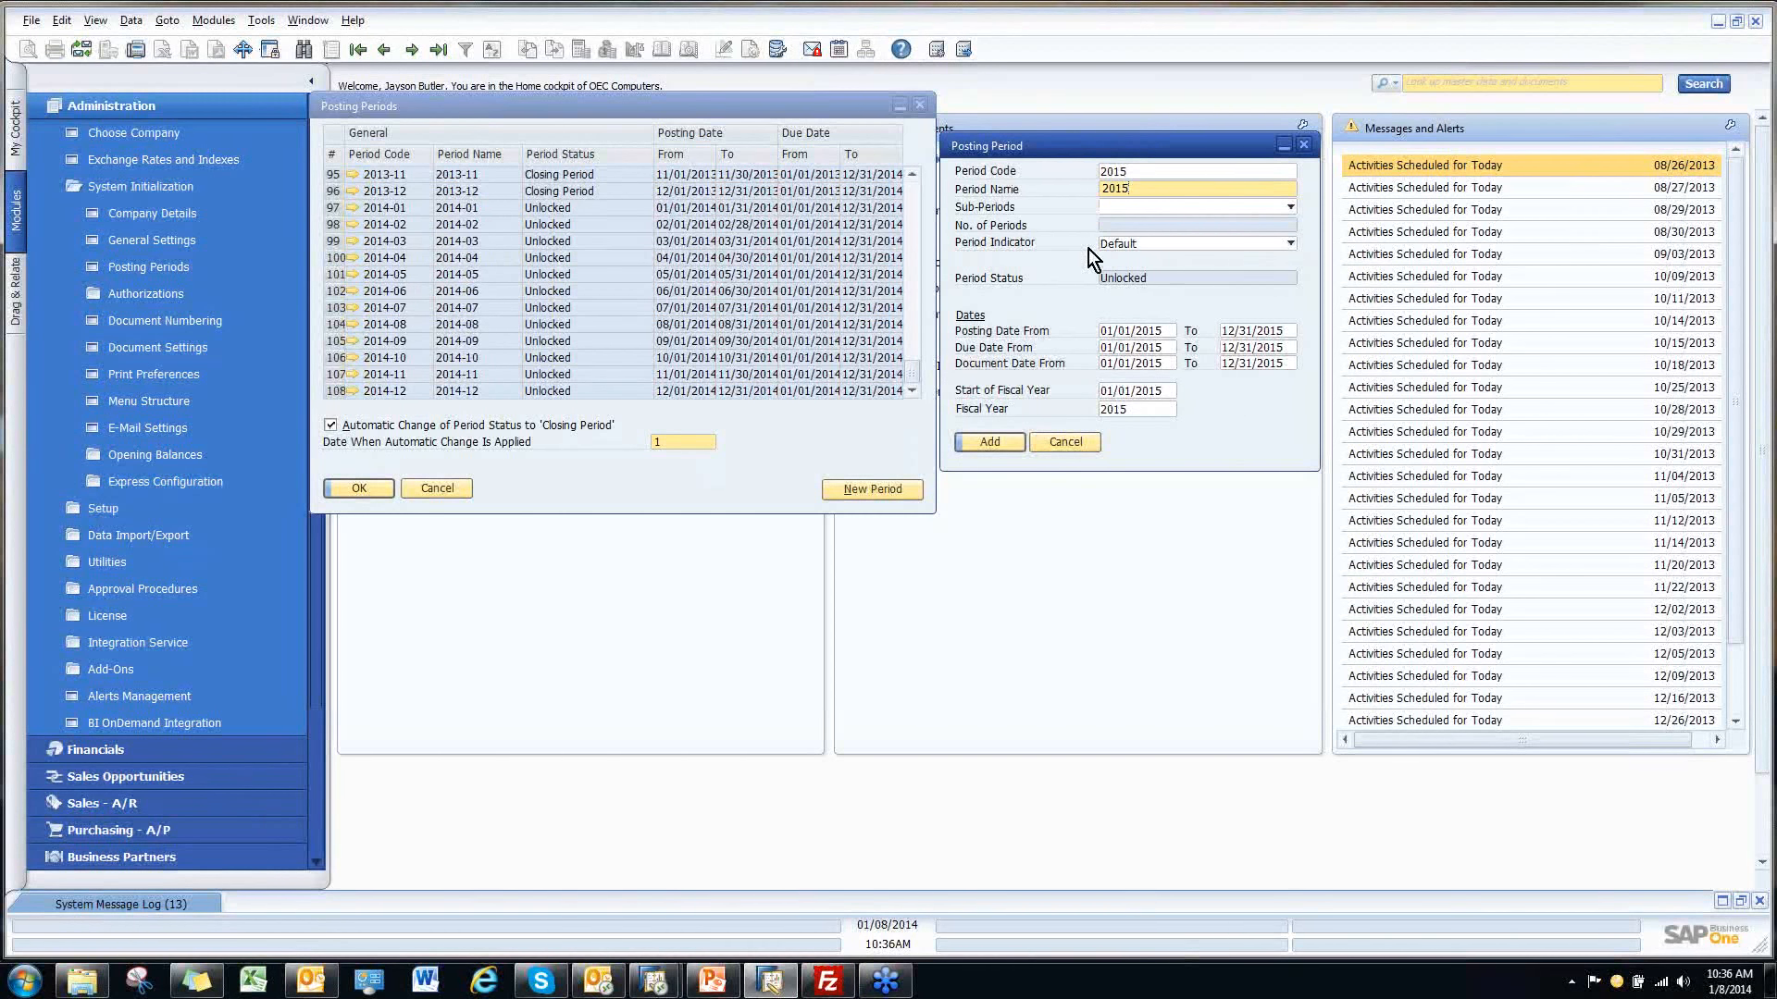
pyautogui.moveTo(1072, 266)
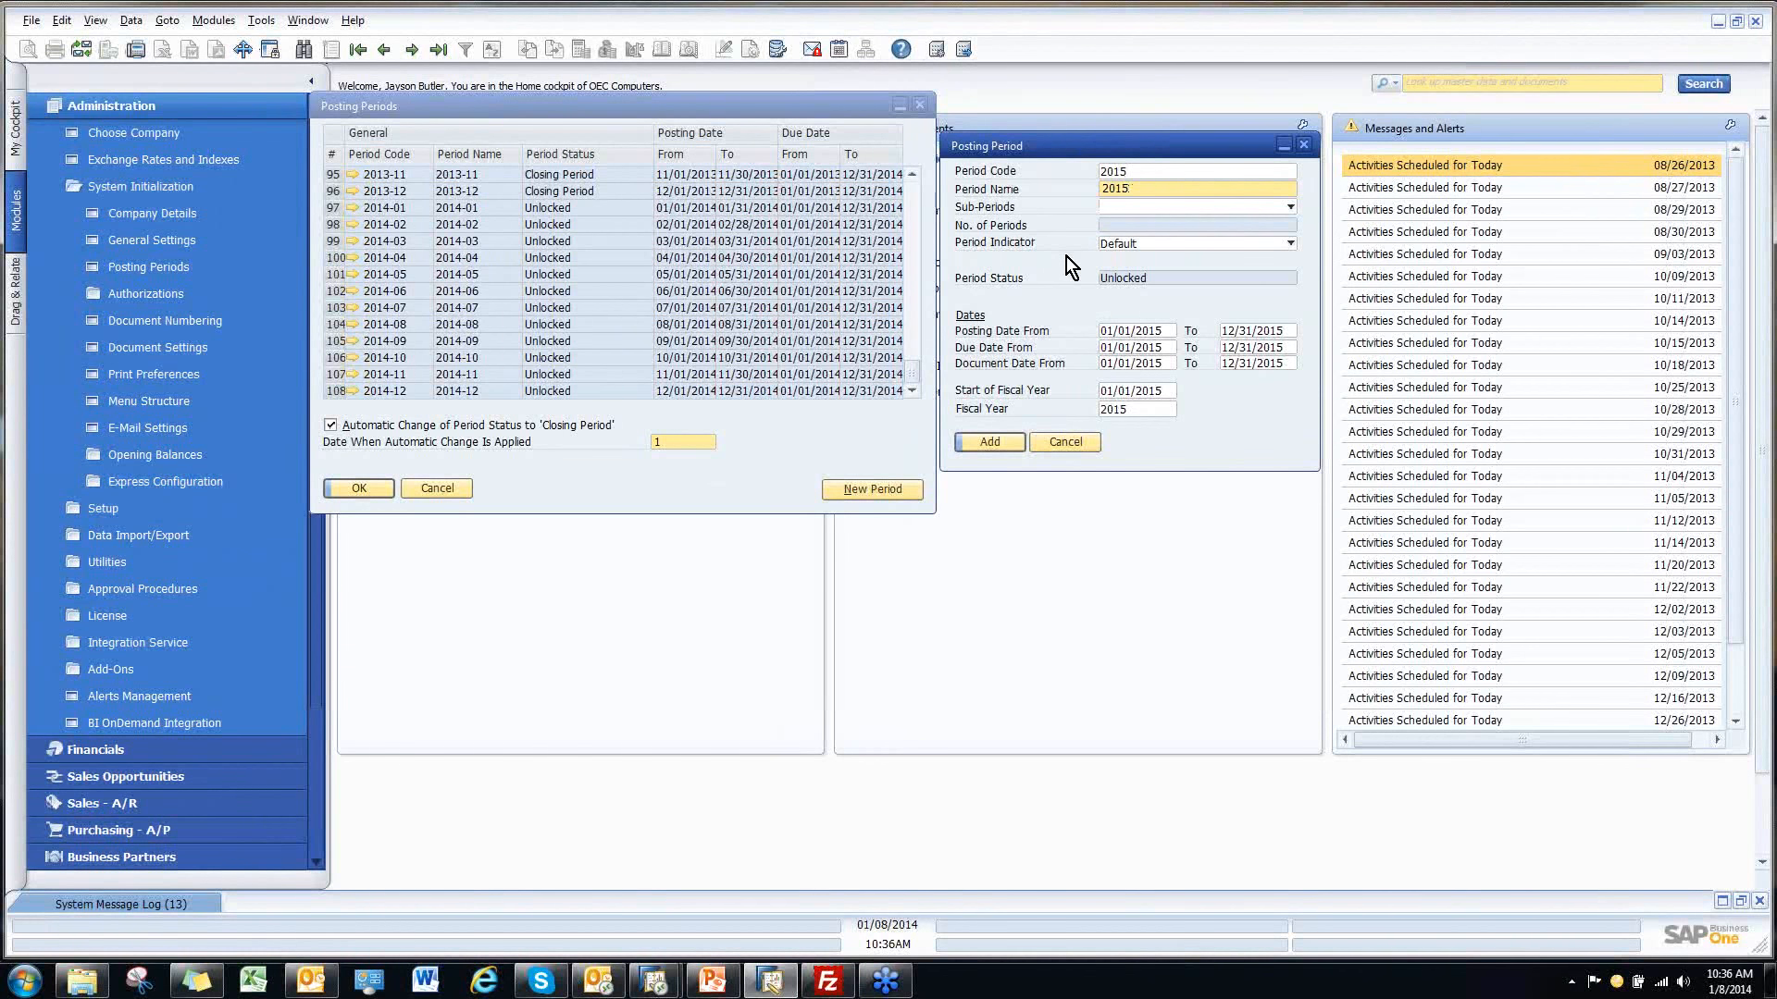
pyautogui.moveTo(1088, 233)
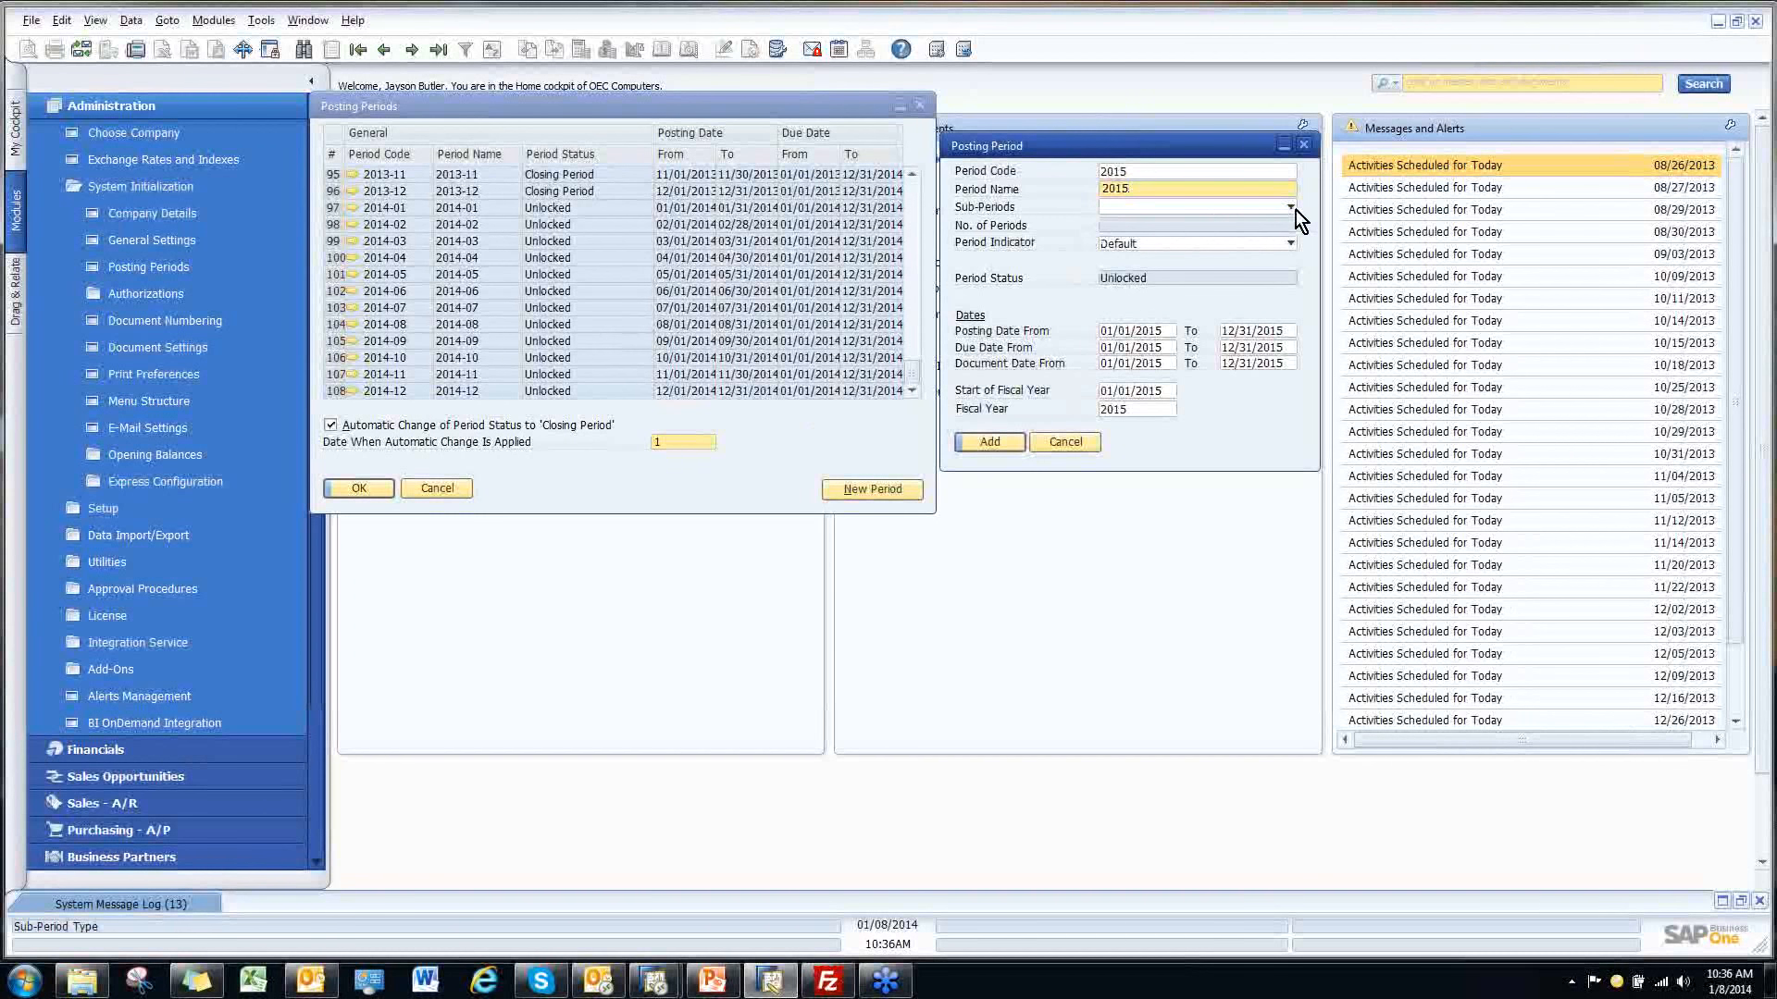
# List the Sub-Periods choices Year, Quarters, Months and Days for the 2015 period
pyautogui.click(1288, 205)
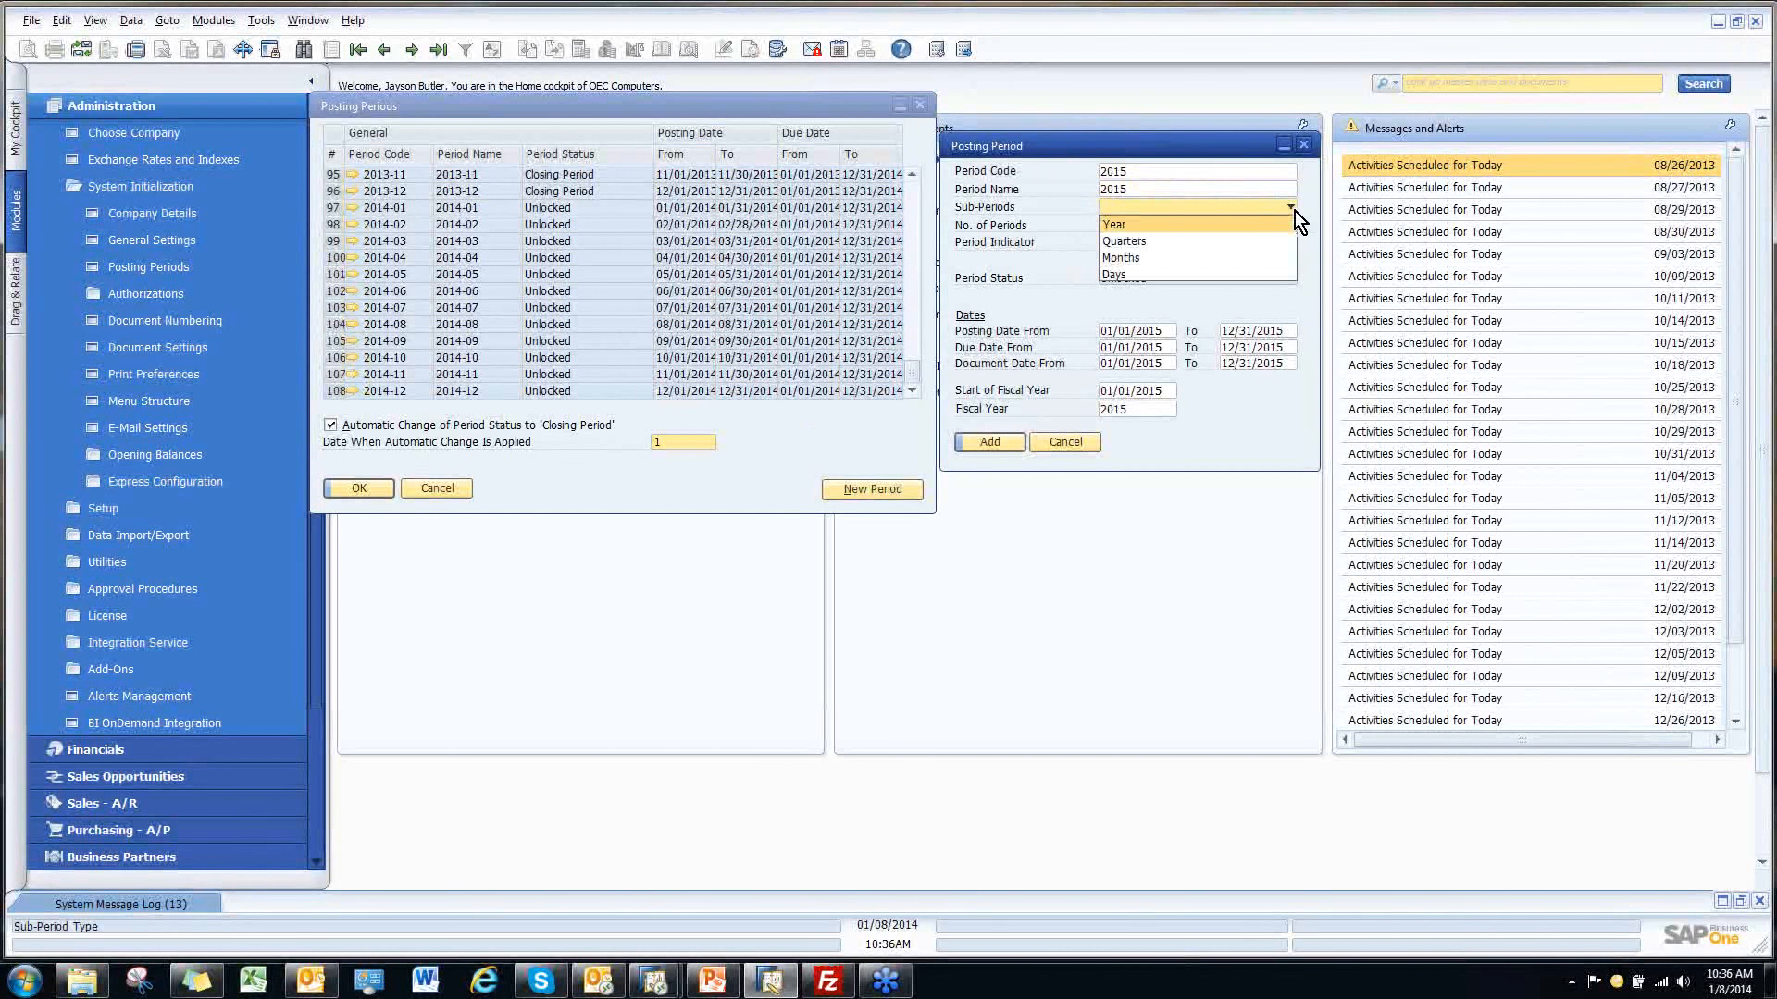
pyautogui.moveTo(1270, 233)
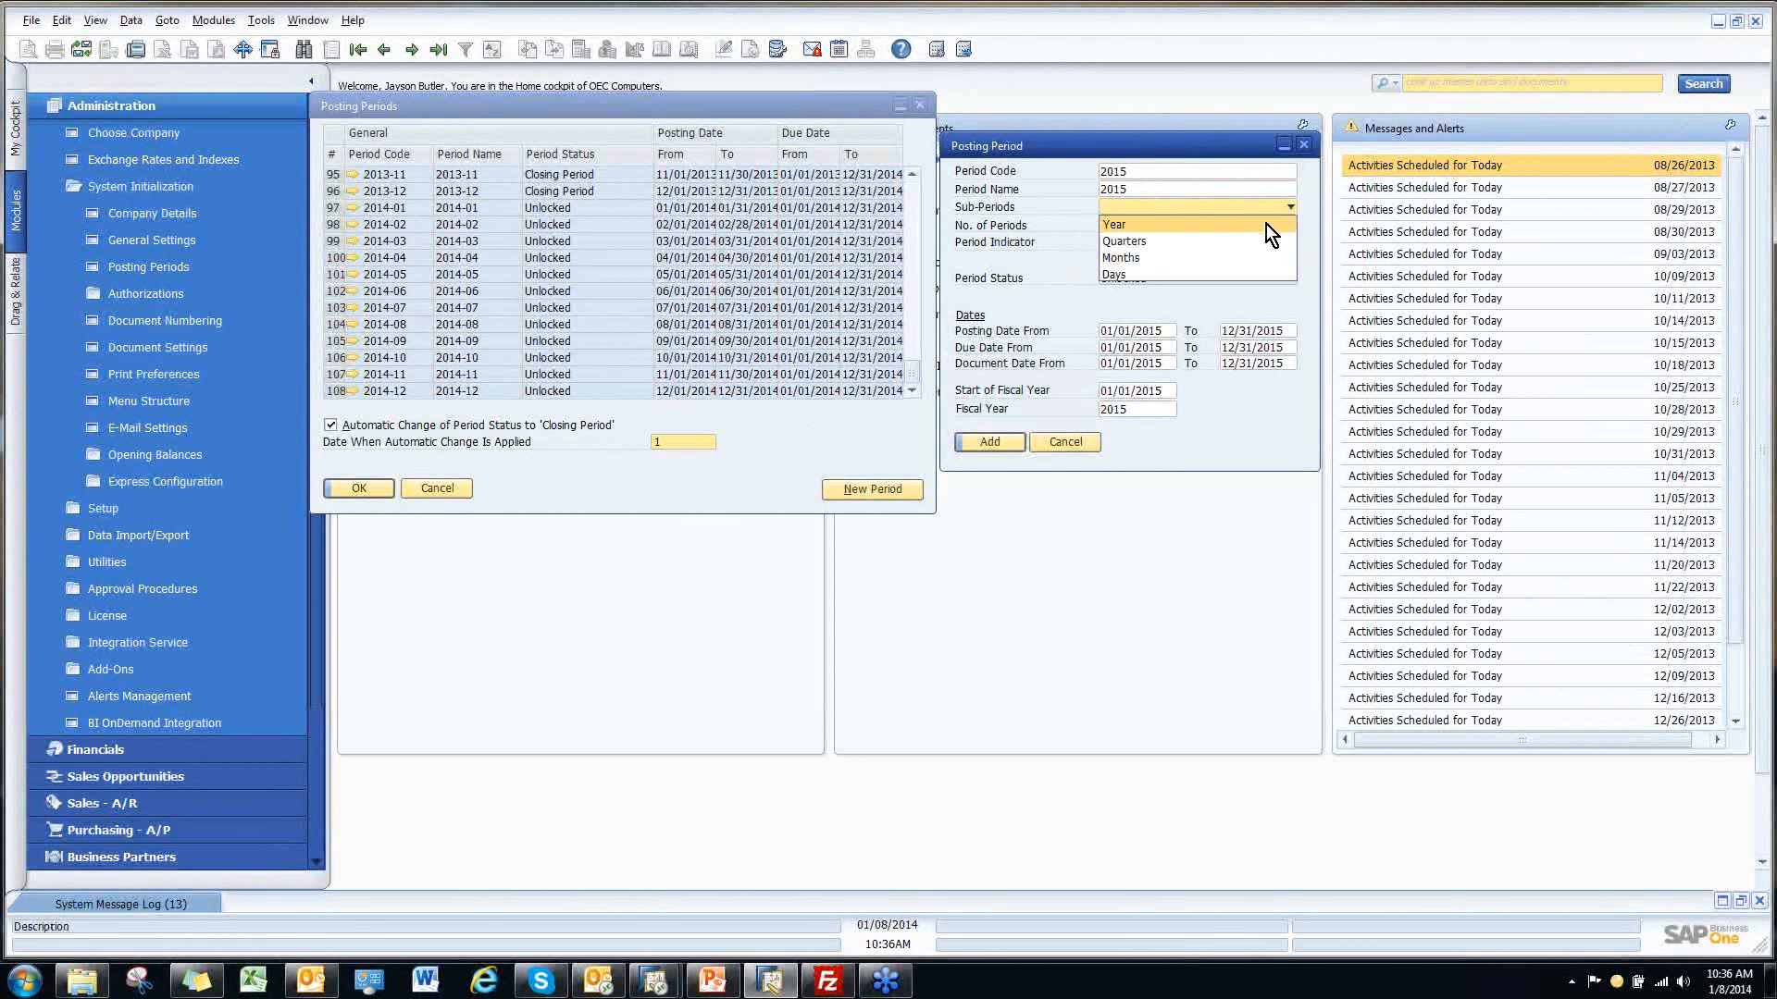
pyautogui.moveTo(1116, 235)
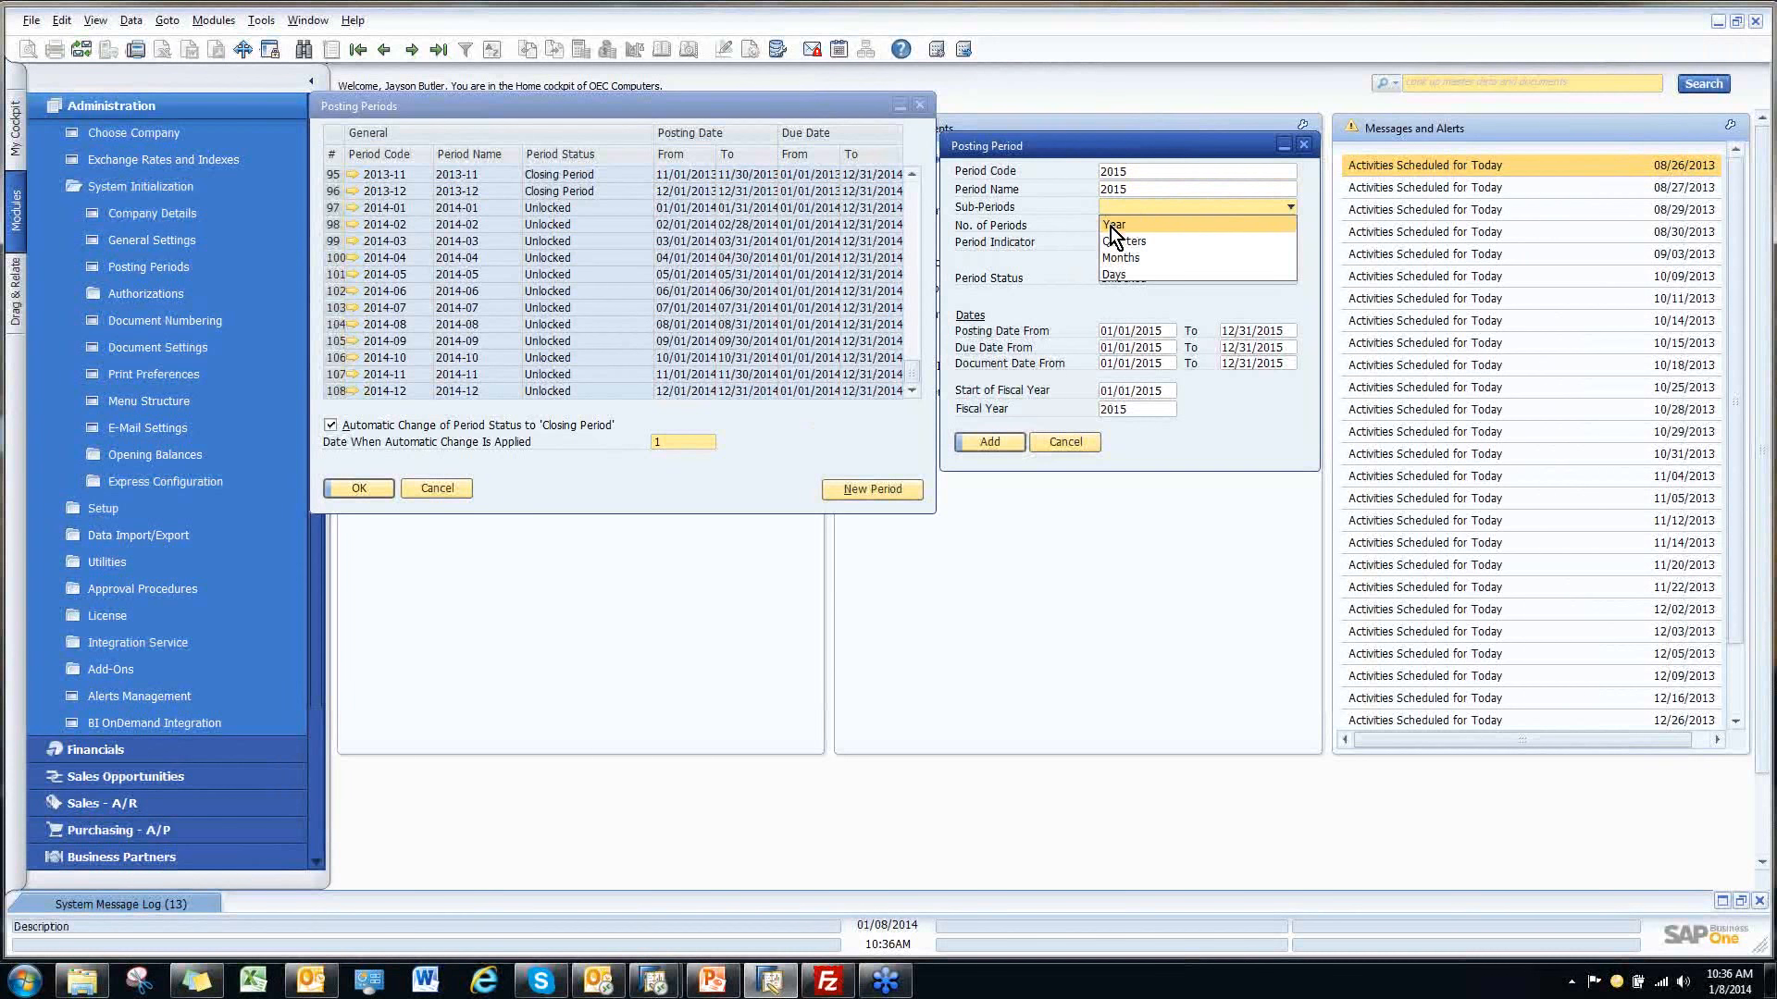